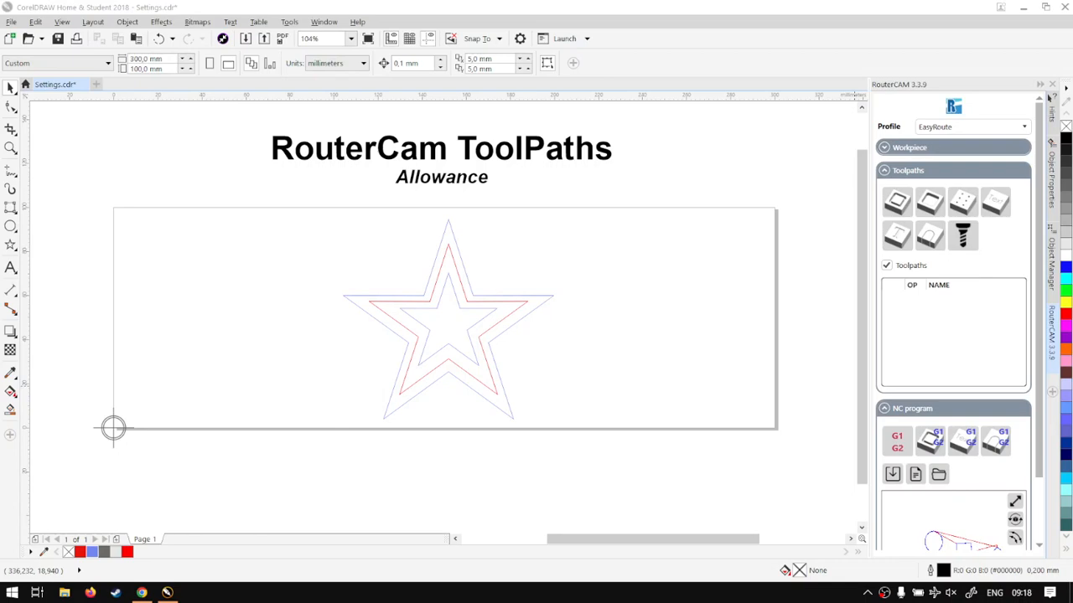
pyautogui.moveTo(915, 330)
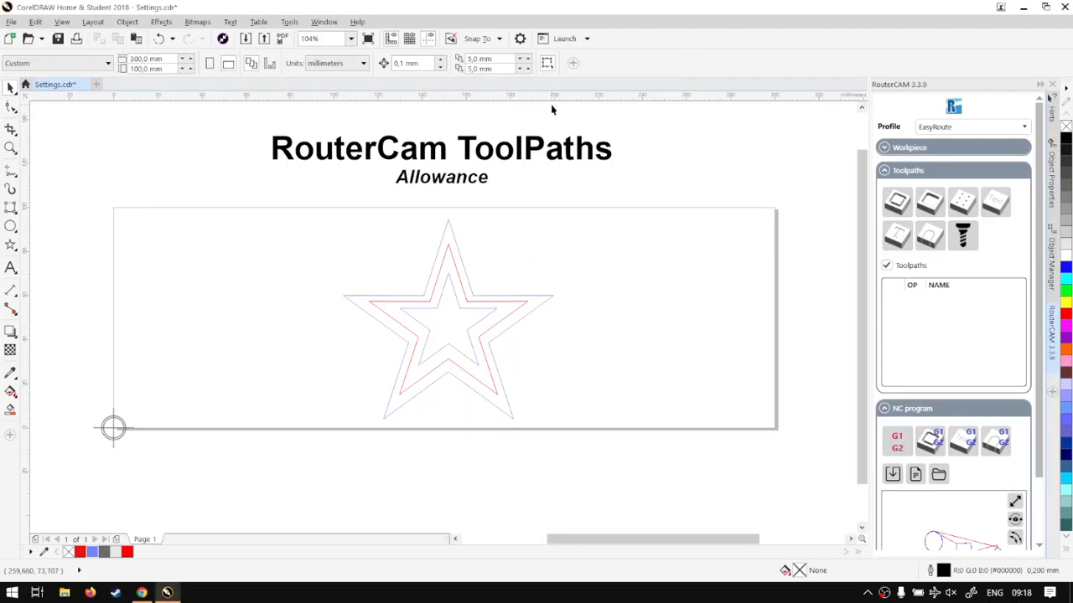
pyautogui.moveTo(490, 214)
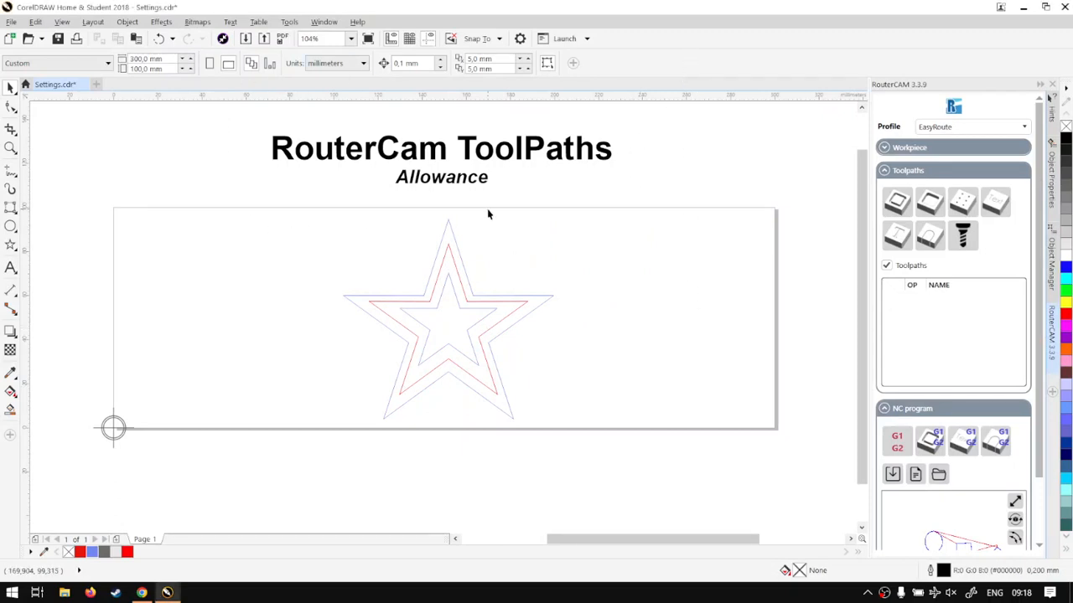
pyautogui.moveTo(491, 235)
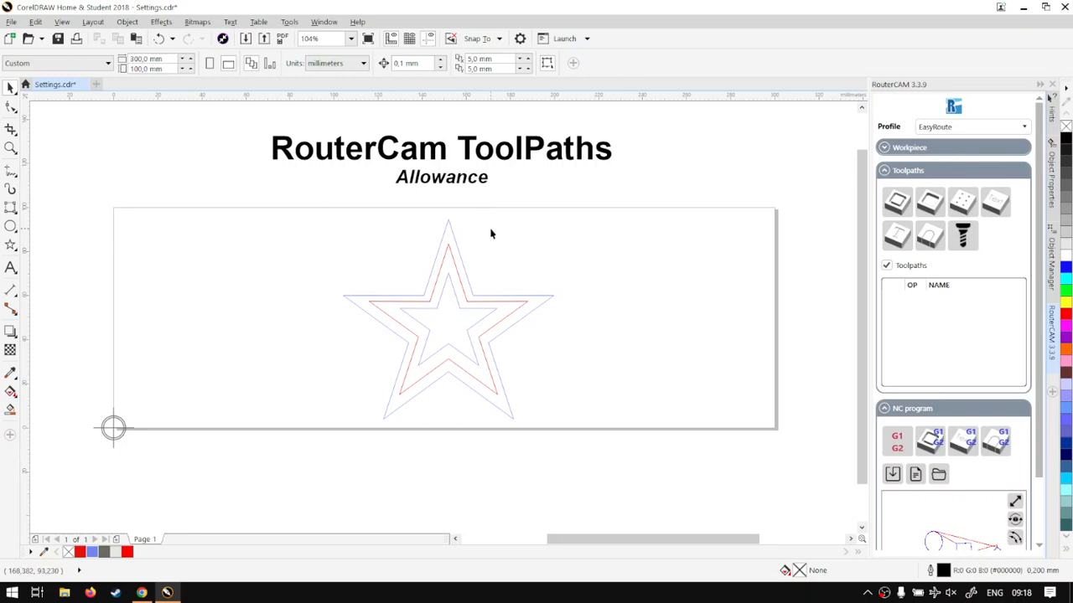
pyautogui.moveTo(482, 303)
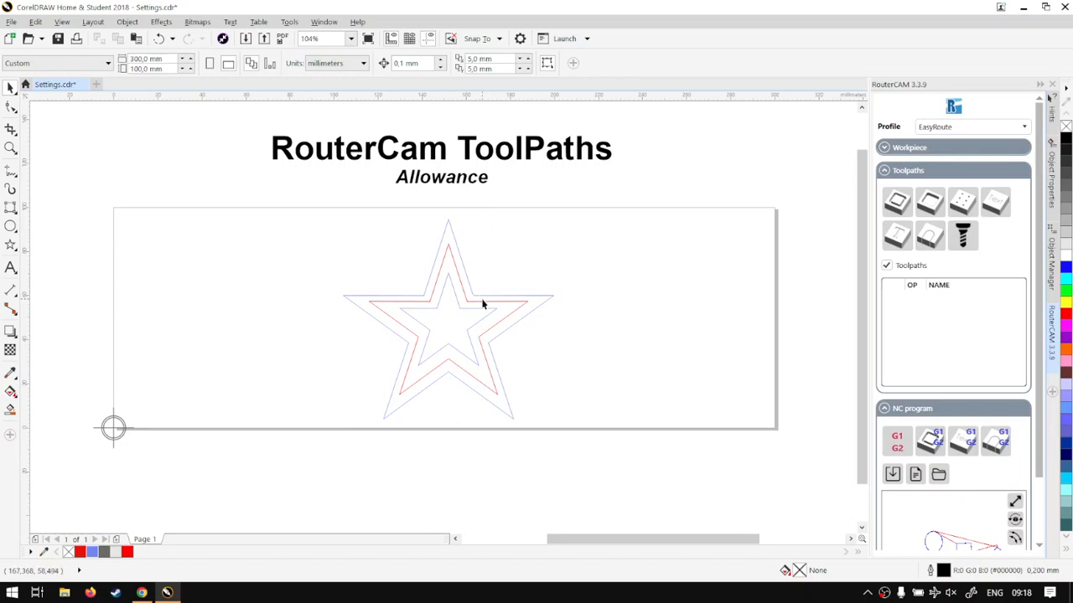
pyautogui.moveTo(405, 274)
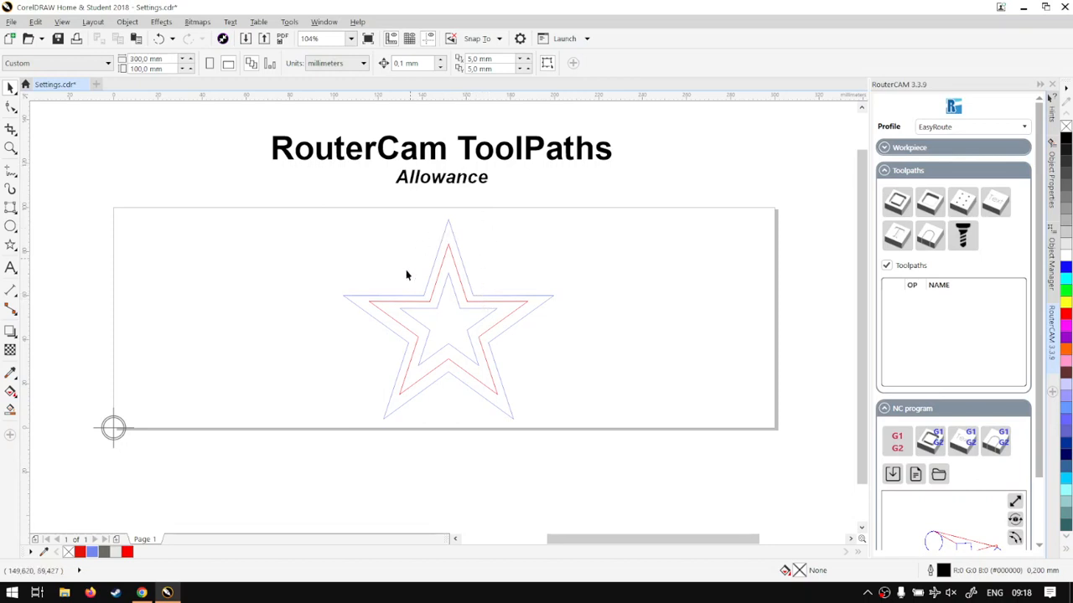
pyautogui.moveTo(389, 274)
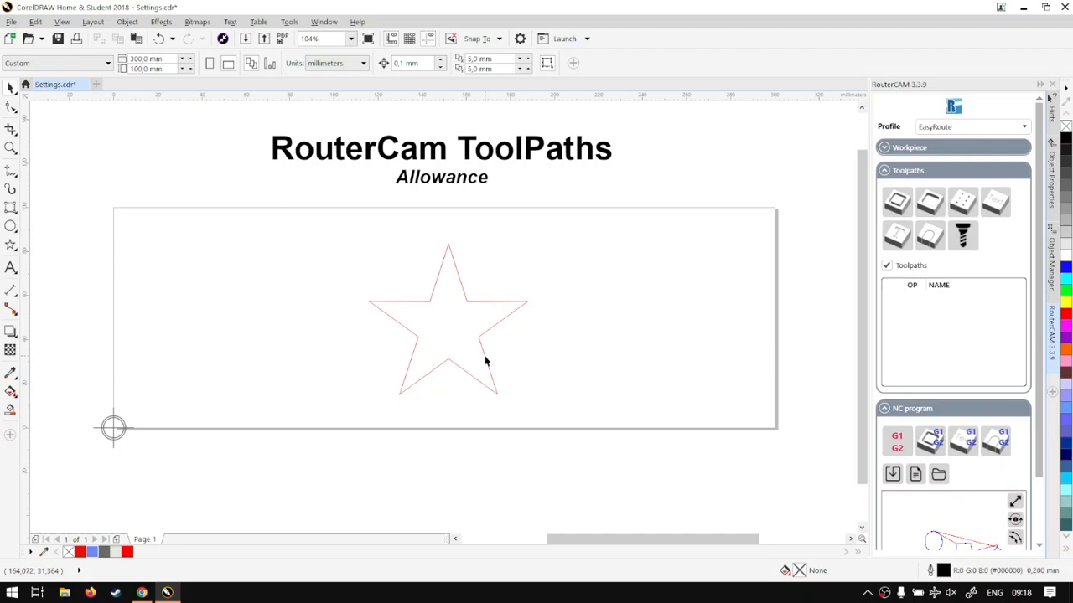
pyautogui.moveTo(501, 285)
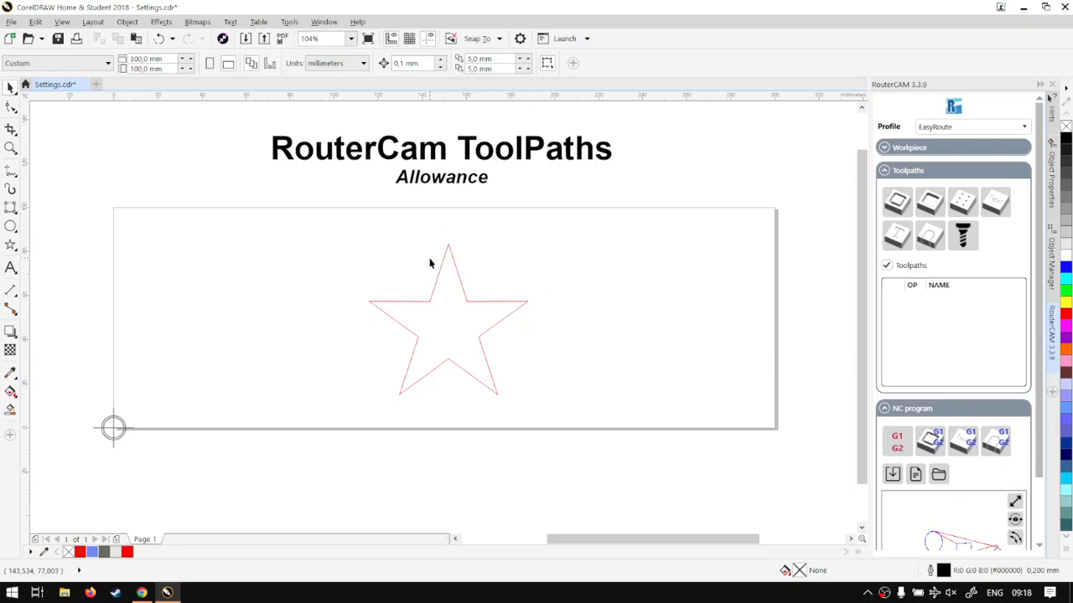
pyautogui.moveTo(446, 295)
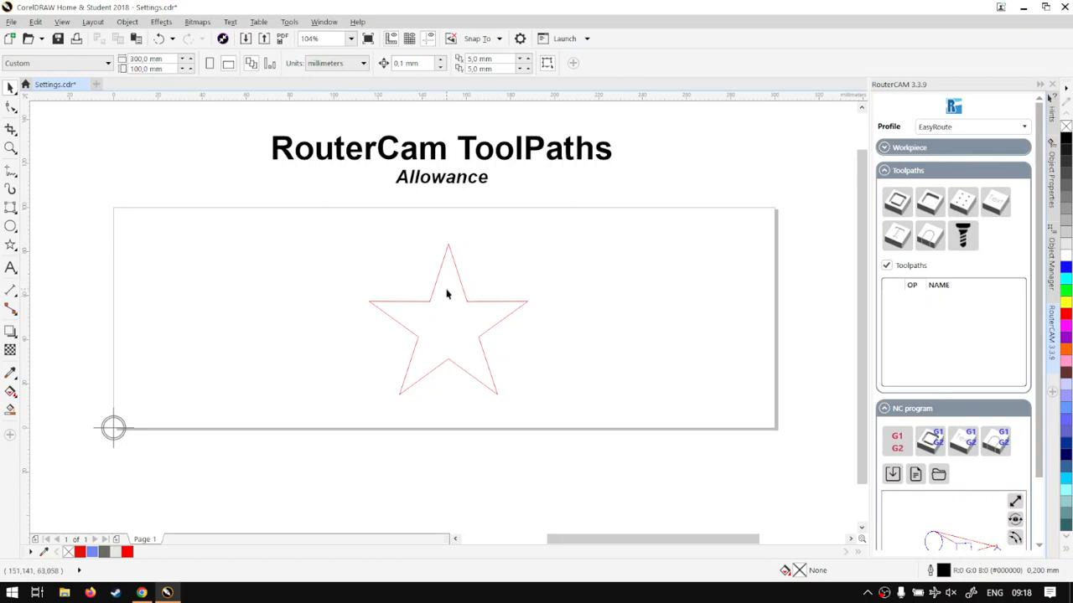
pyautogui.moveTo(469, 283)
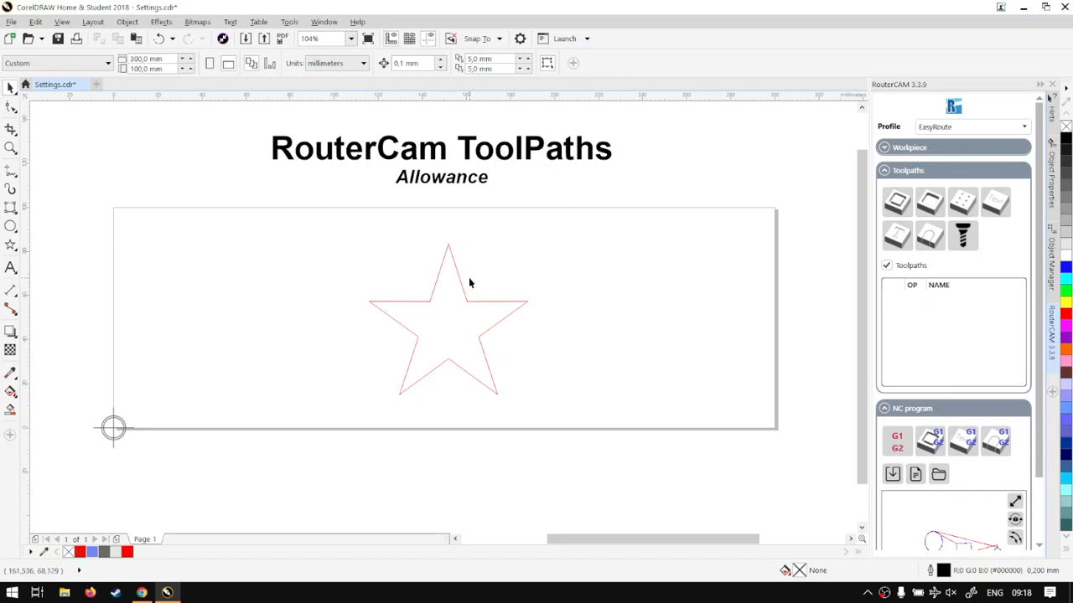
# Step: Select the remaining red star with the Pick tool
pyautogui.click(447, 318)
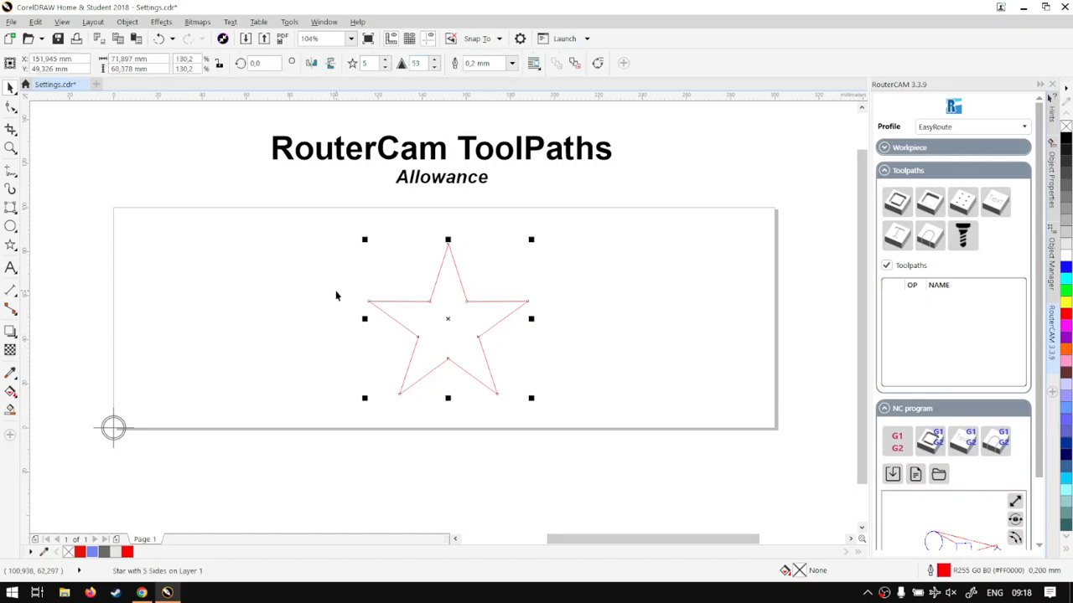
pyautogui.moveTo(897, 201)
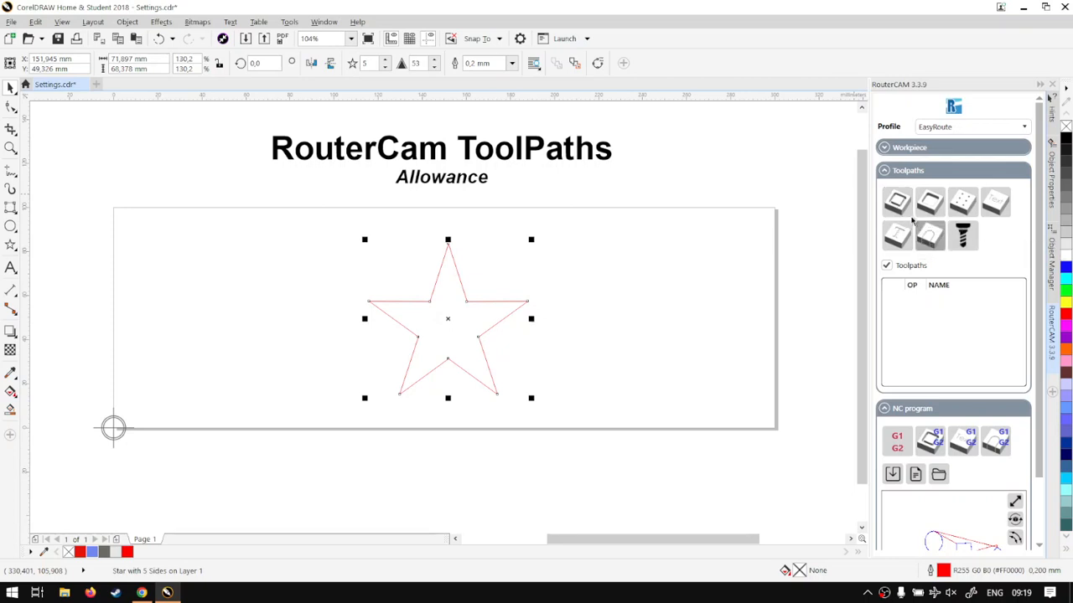
# Step: Start Contour 1 milling on the star with tool diameter shown and lower sections collapsed
pyautogui.click(928, 202)
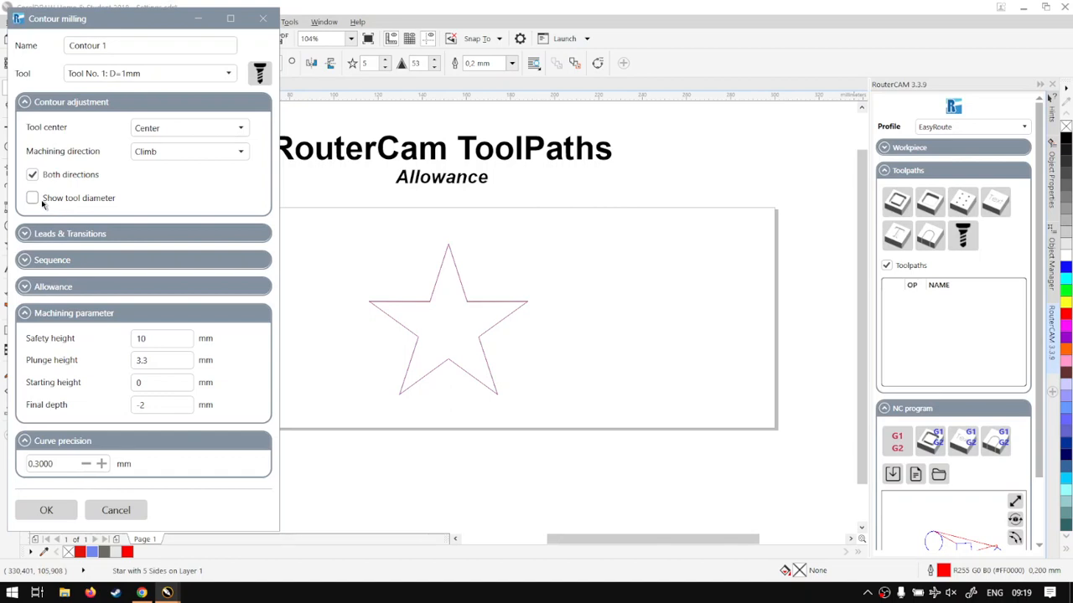
pyautogui.click(32, 197)
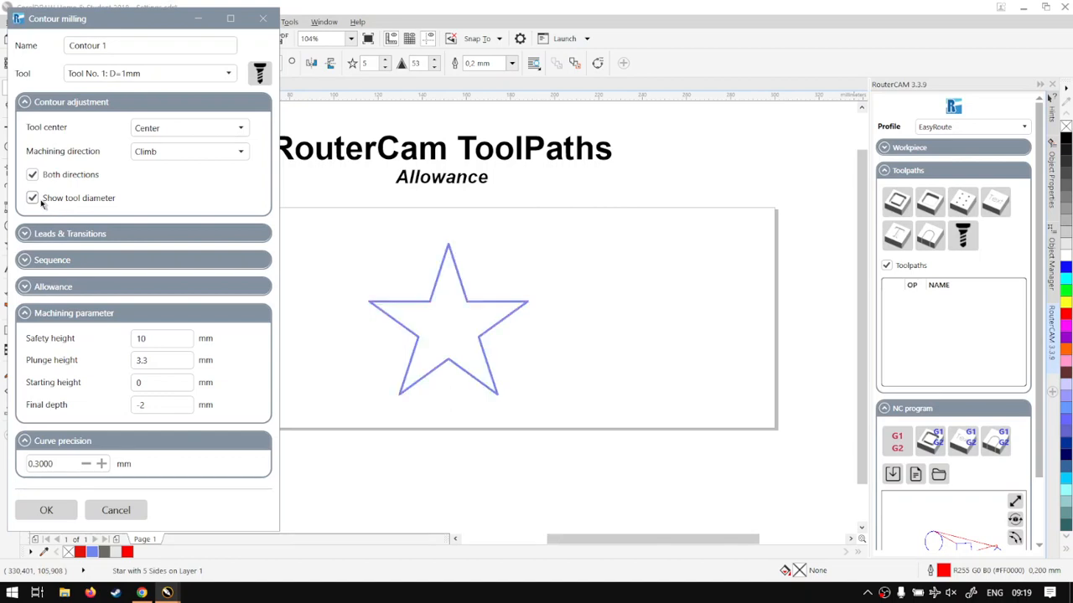
pyautogui.moveTo(506, 299)
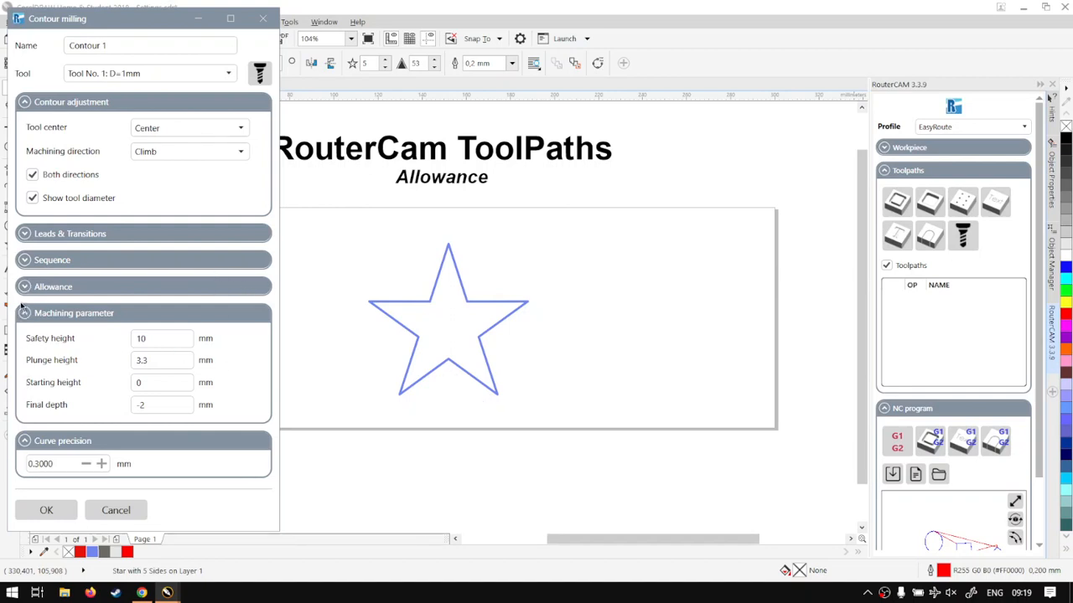
pyautogui.click(74, 314)
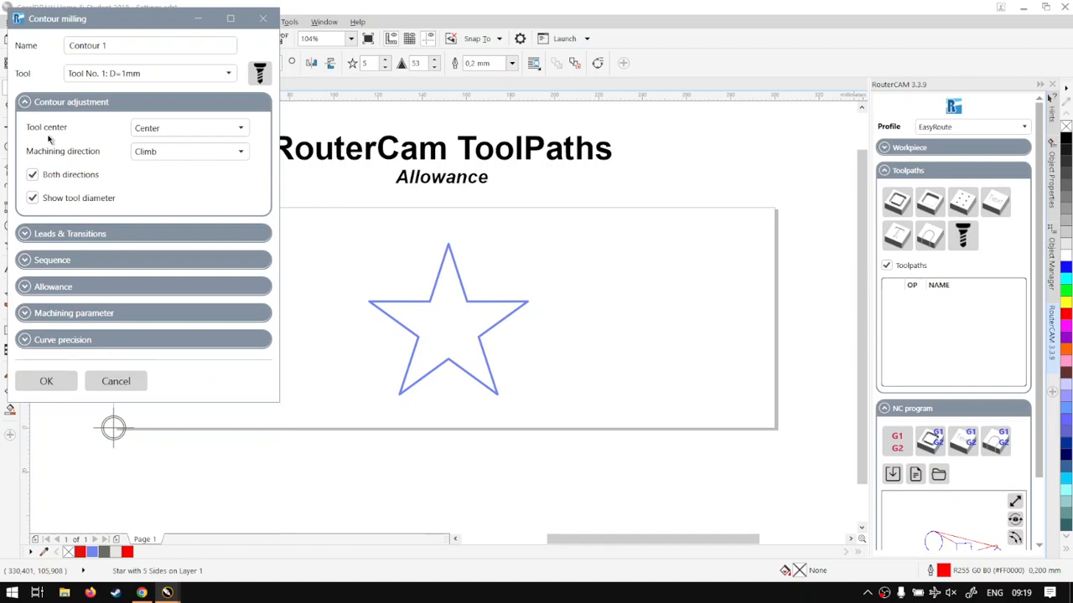
pyautogui.moveTo(134, 136)
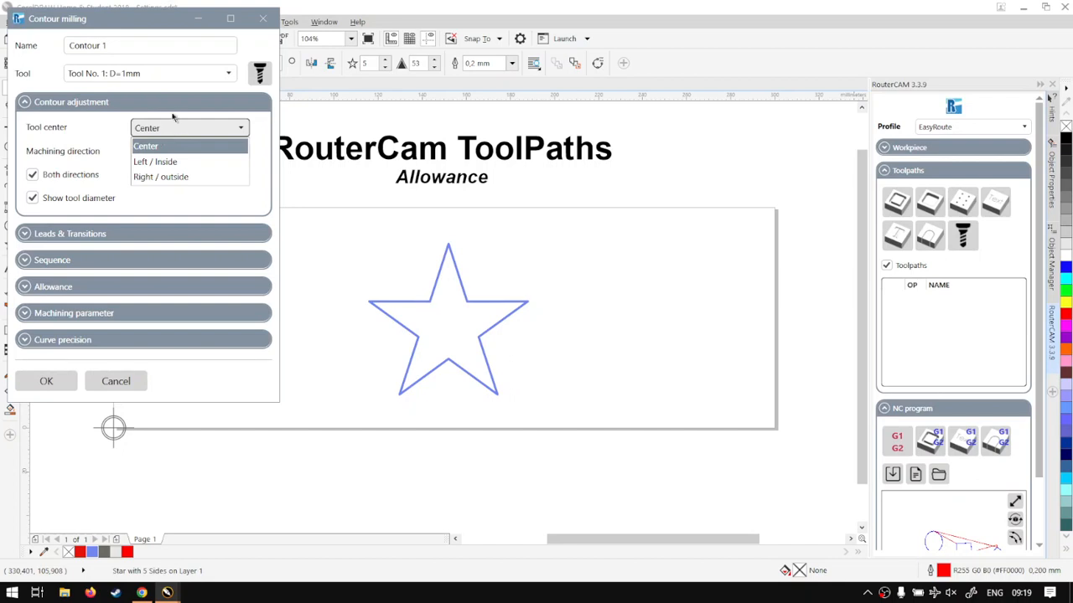
# Step: Set Tool center to Center and enter a 10 mm contour allowance
pyautogui.click(146, 146)
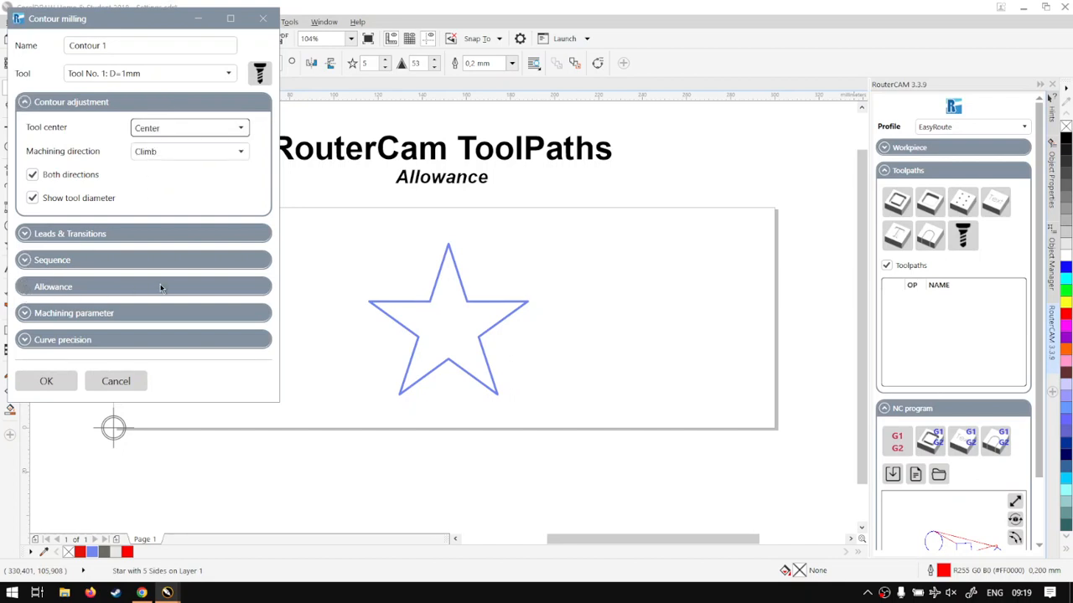
pyautogui.click(54, 286)
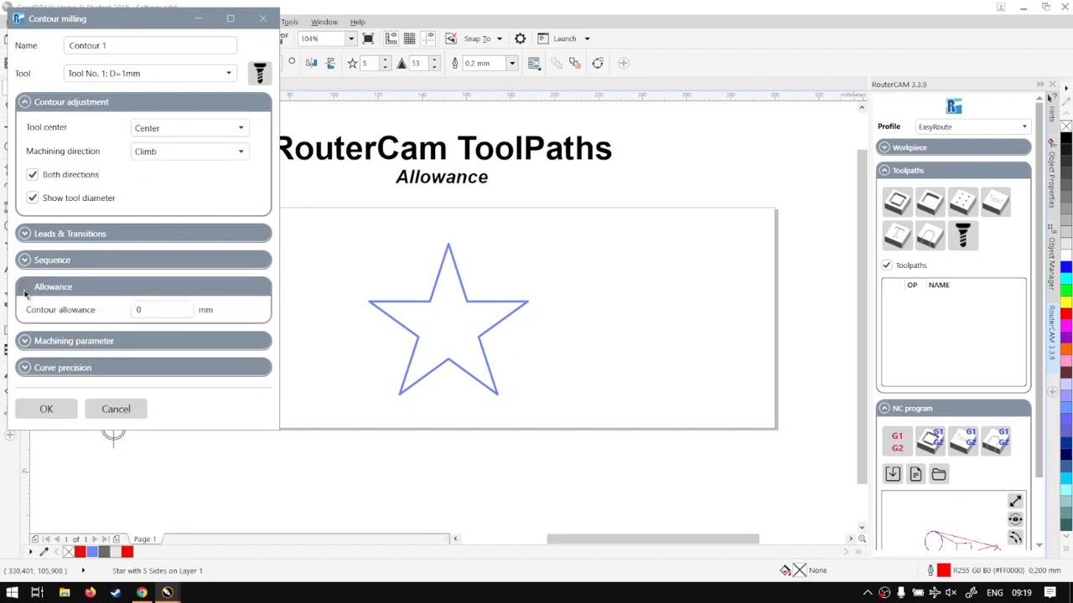
pyautogui.click(161, 308)
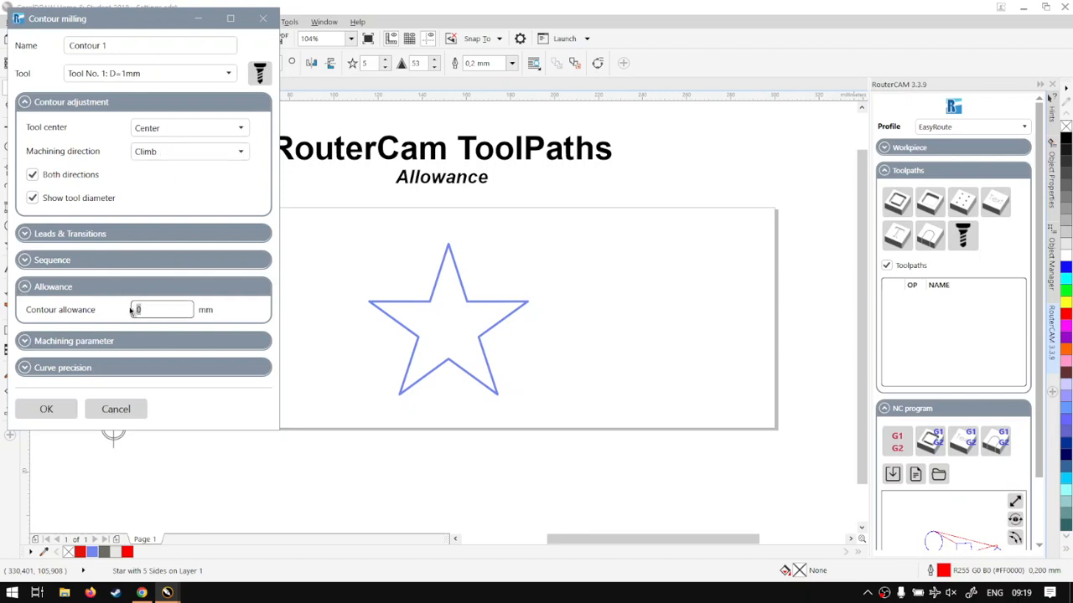
pyautogui.write('10')
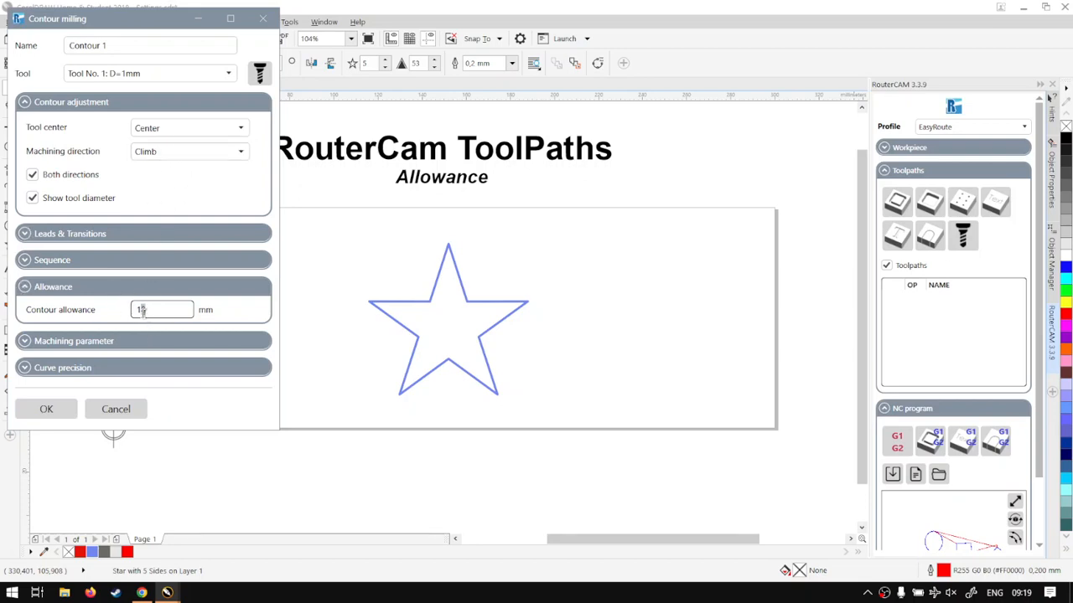
# Step: Set Tool center to Left / inside and try allowances 3, 2, .5, 1, ending at 6 mm
pyautogui.click(188, 128)
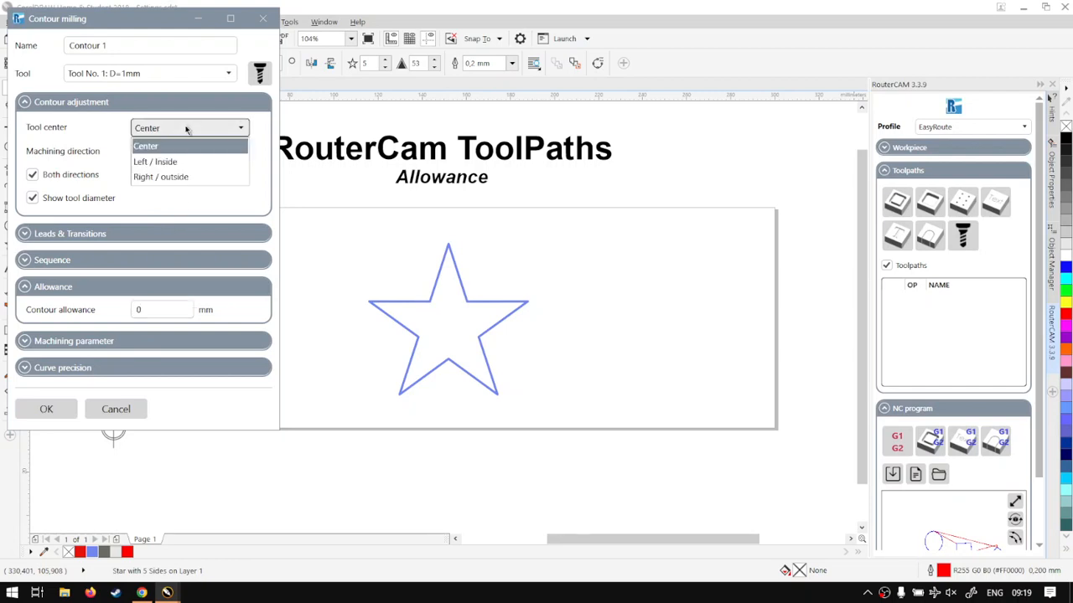
pyautogui.click(154, 161)
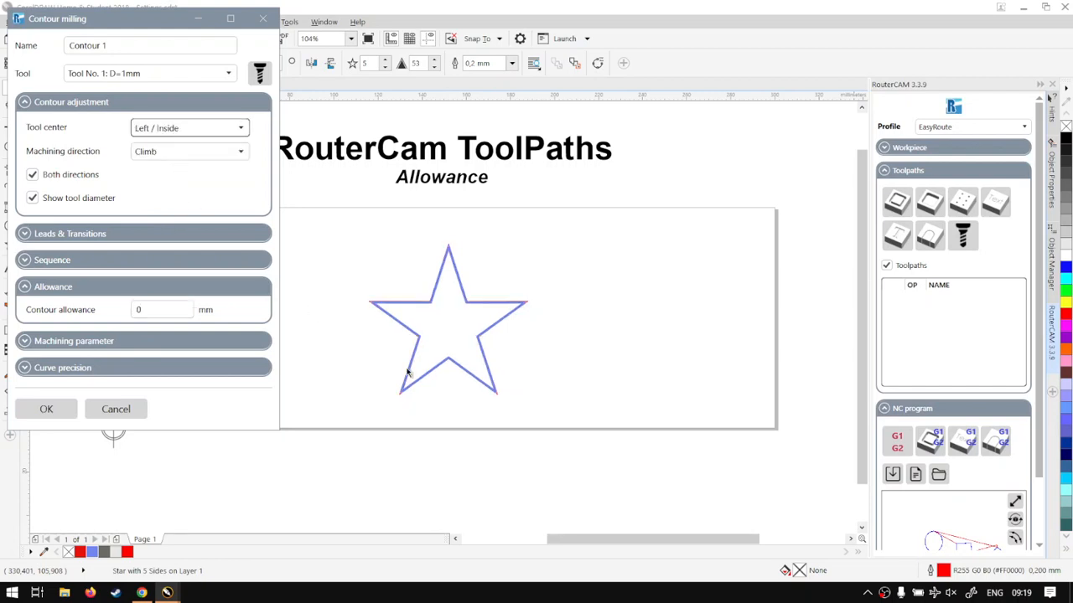
pyautogui.moveTo(243, 366)
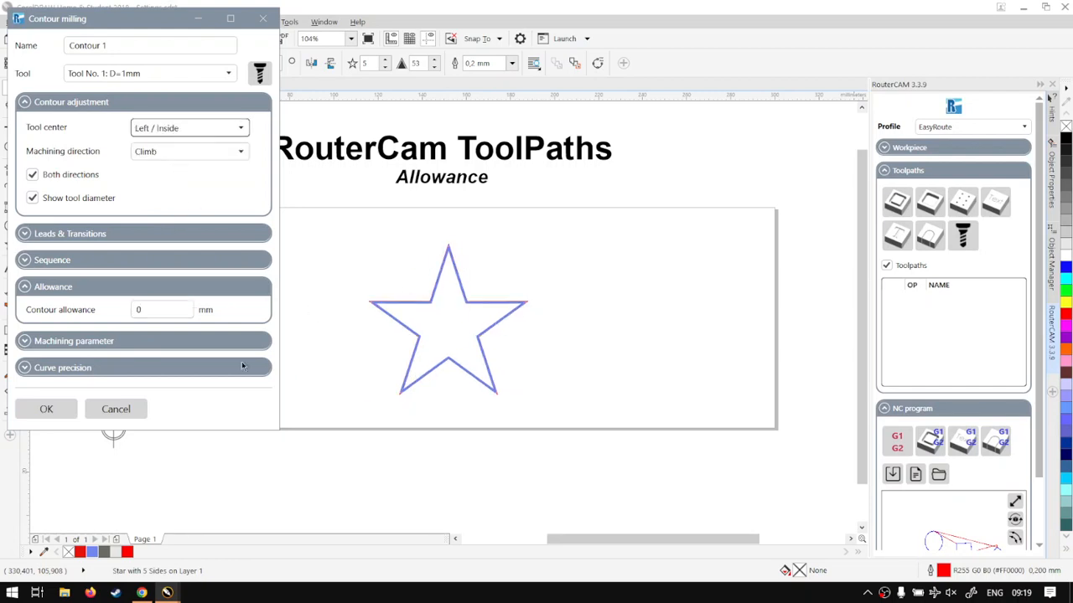
pyautogui.click(161, 309)
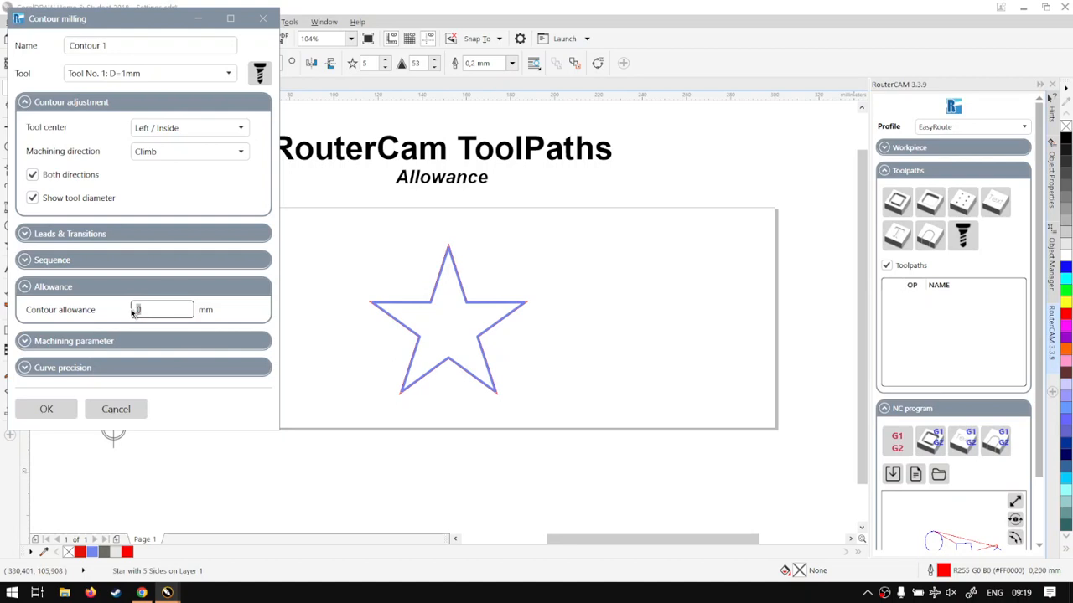
pyautogui.write('3')
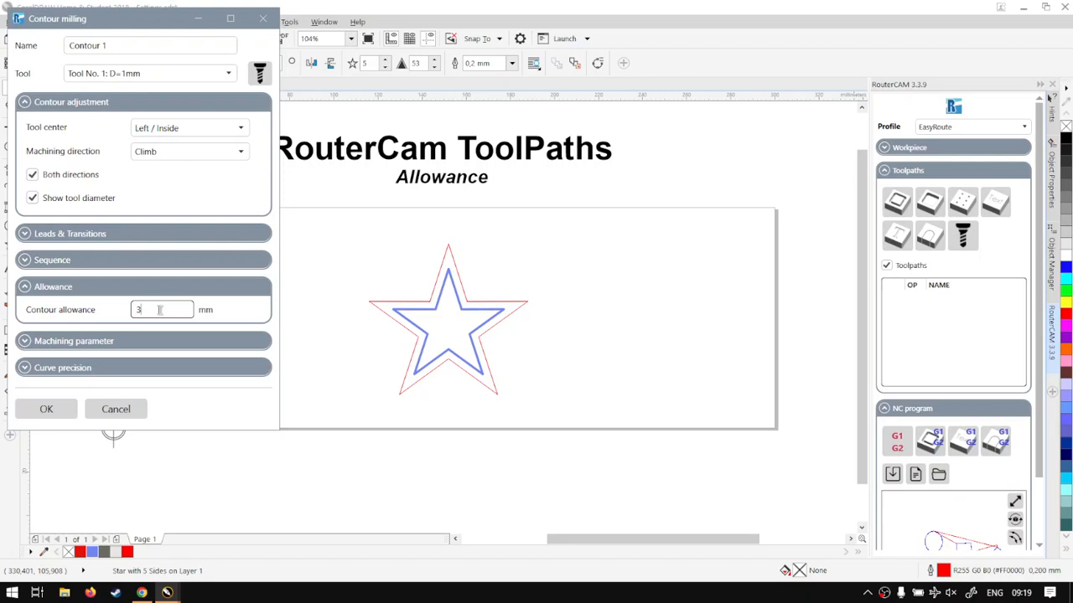
pyautogui.write('2')
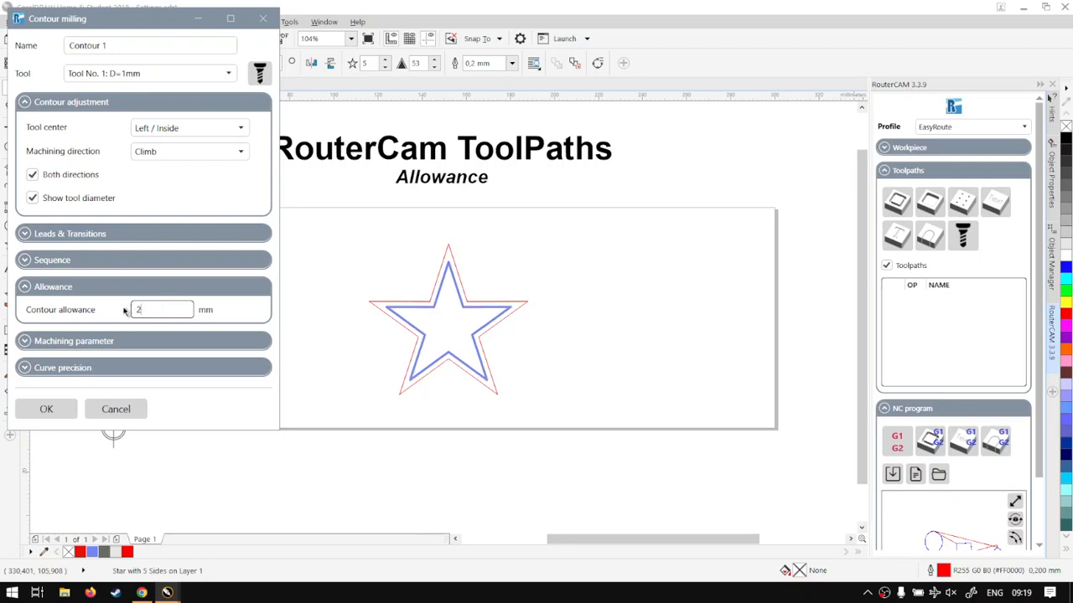
pyautogui.write('.5')
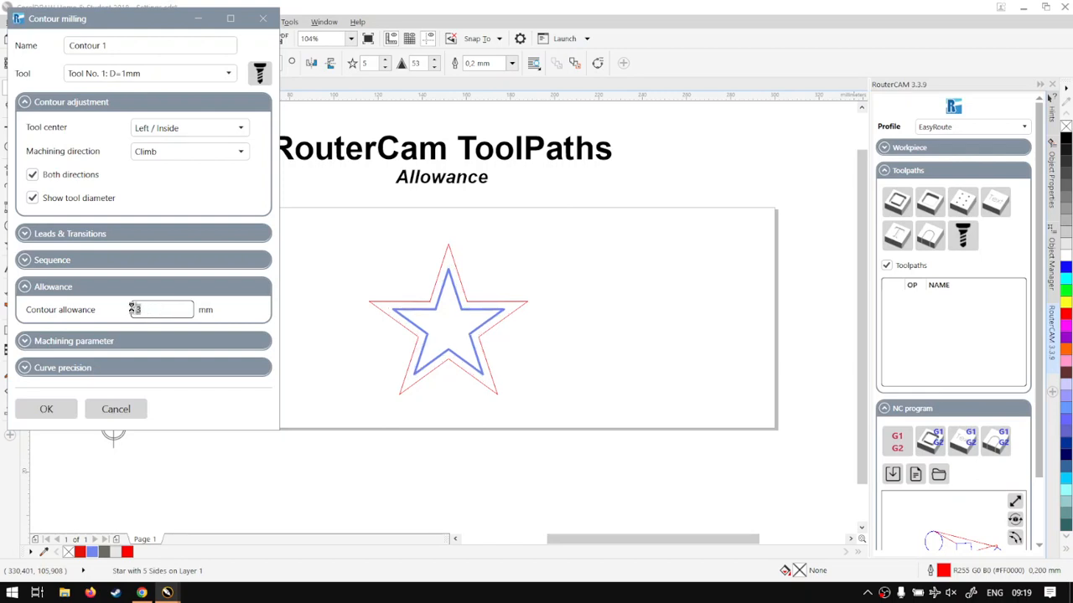
pyautogui.write('1')
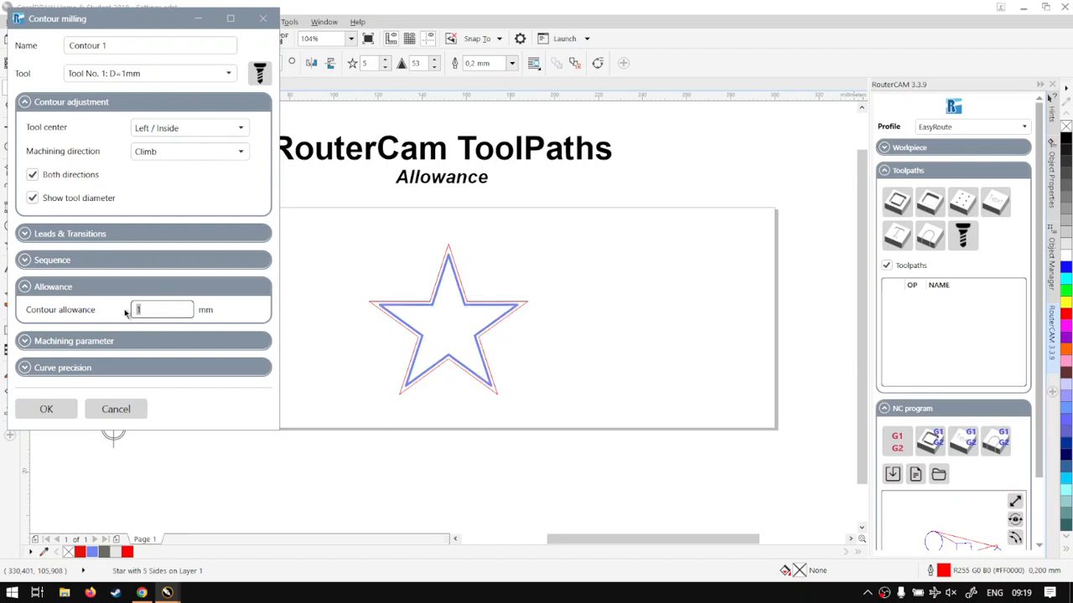
pyautogui.write('6')
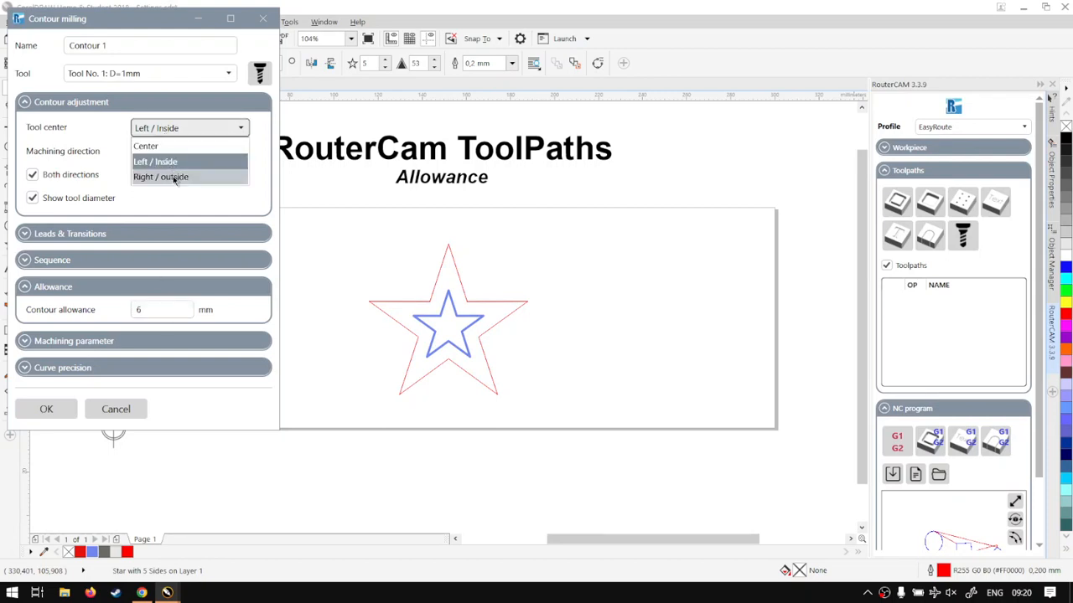
# Step: Set Tool center to Right / outside with a 4 mm contour allowance
pyautogui.click(161, 178)
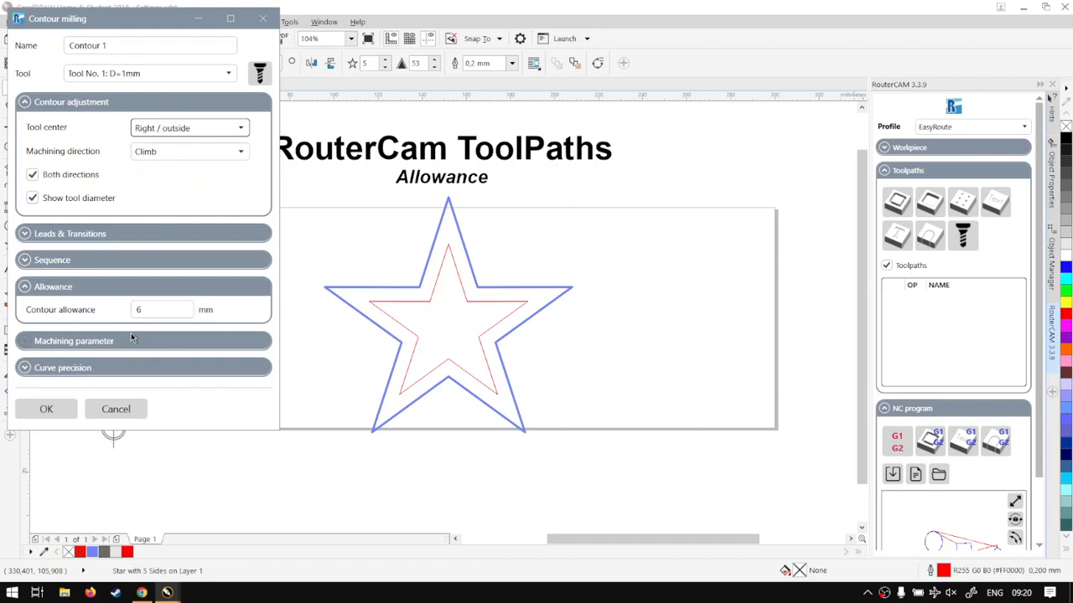
pyautogui.click(161, 308)
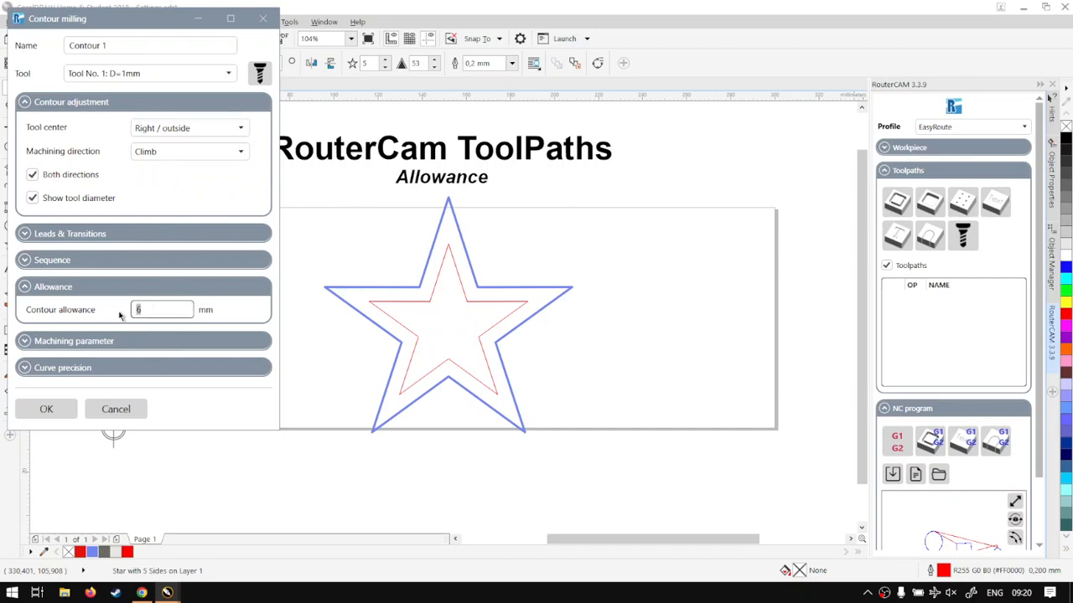
pyautogui.write('4')
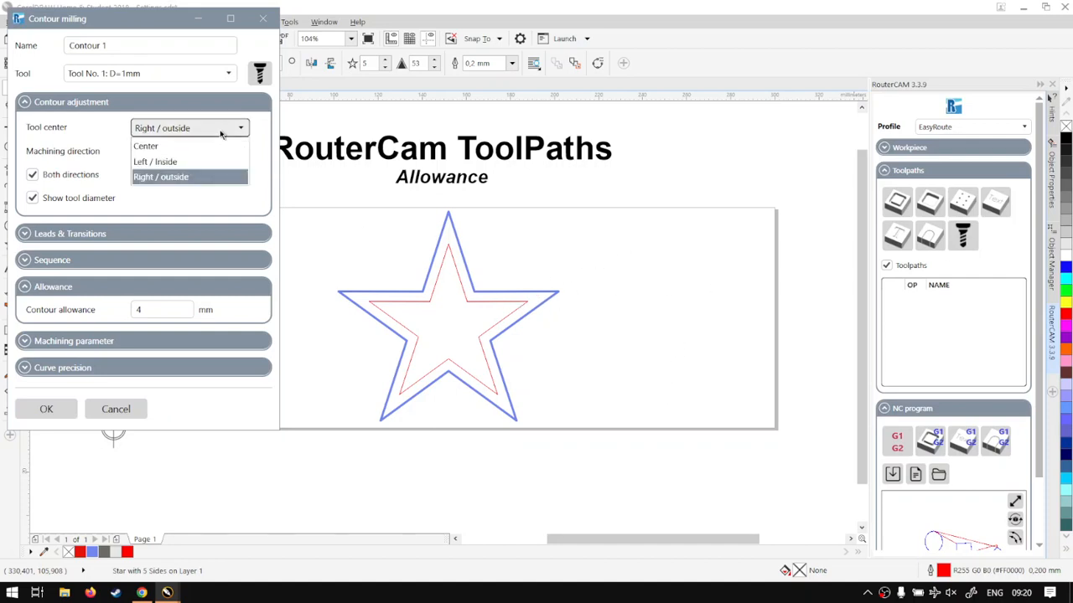
# Step: Set Tool center back to Left / inside with a 1 mm contour allowance
pyautogui.click(154, 160)
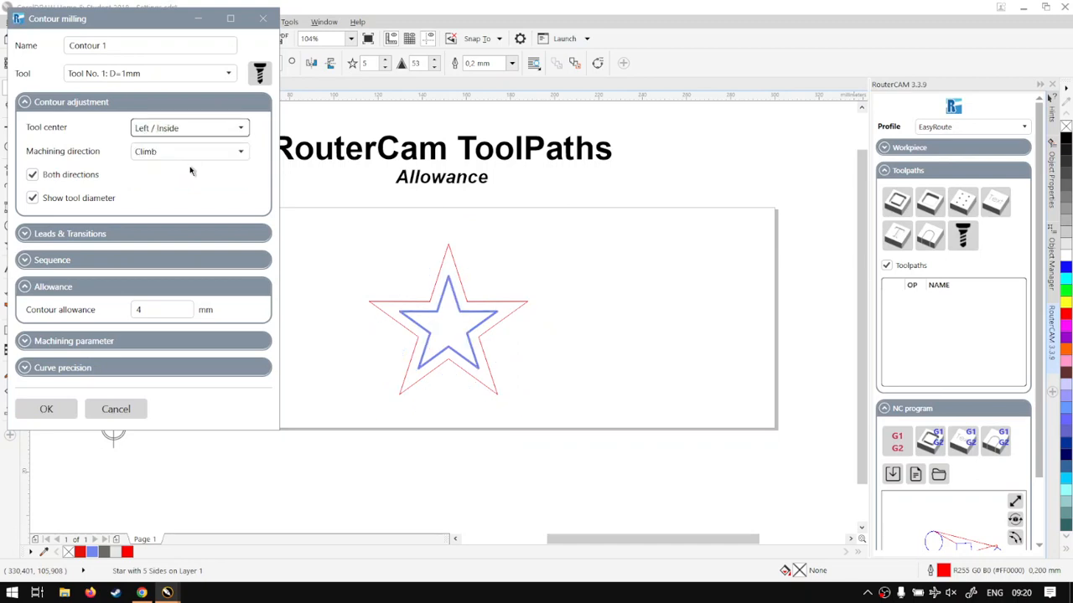
pyautogui.click(161, 308)
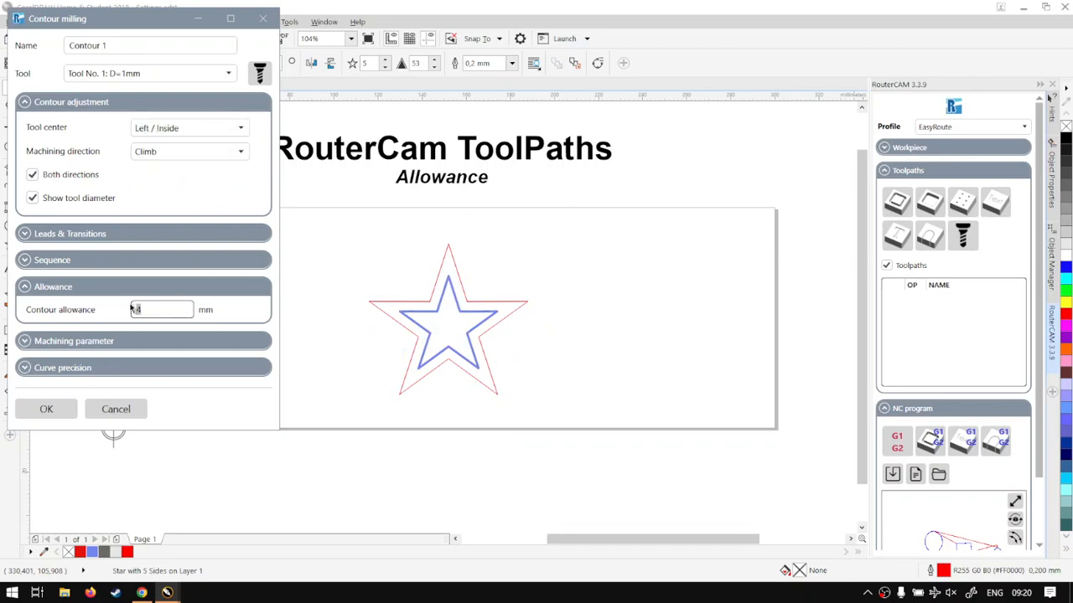
pyautogui.write('1')
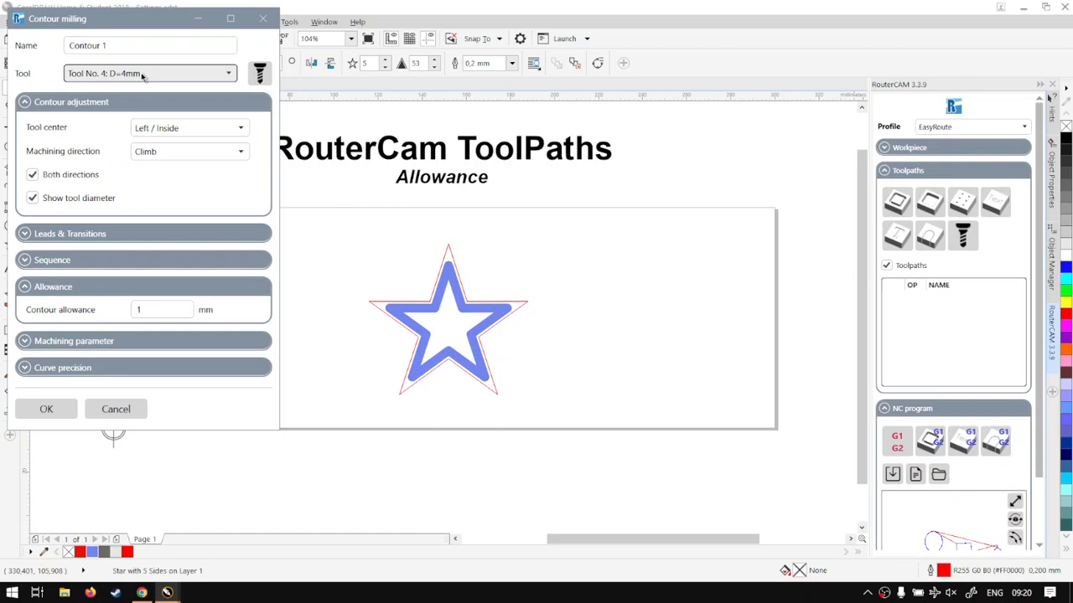
# Step: Choose Tool No. 1: D=1mm for the inside star toolpath
pyautogui.click(149, 74)
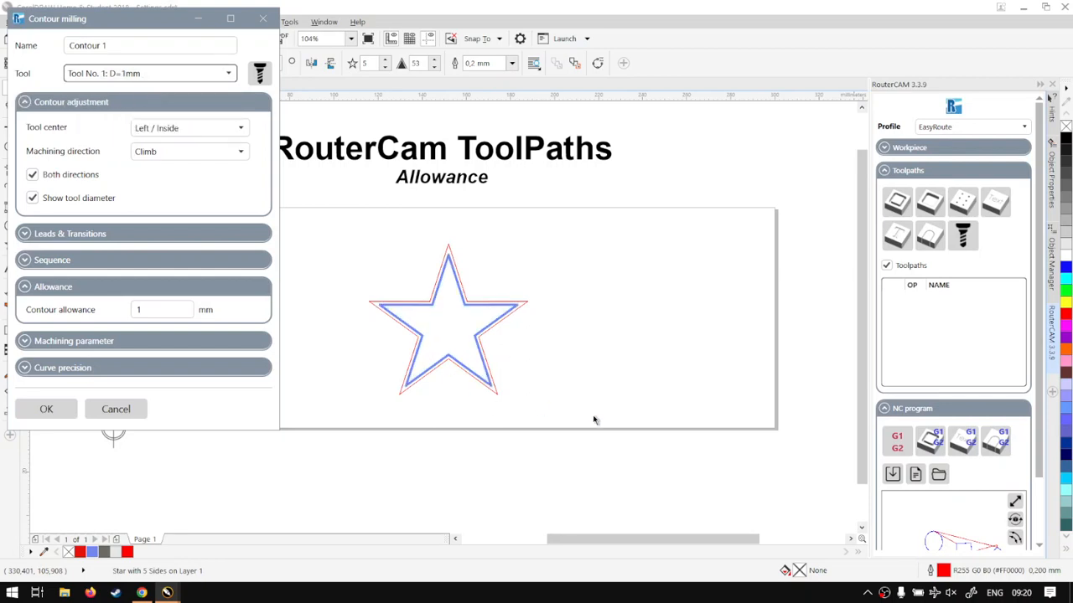
pyautogui.moveTo(600, 393)
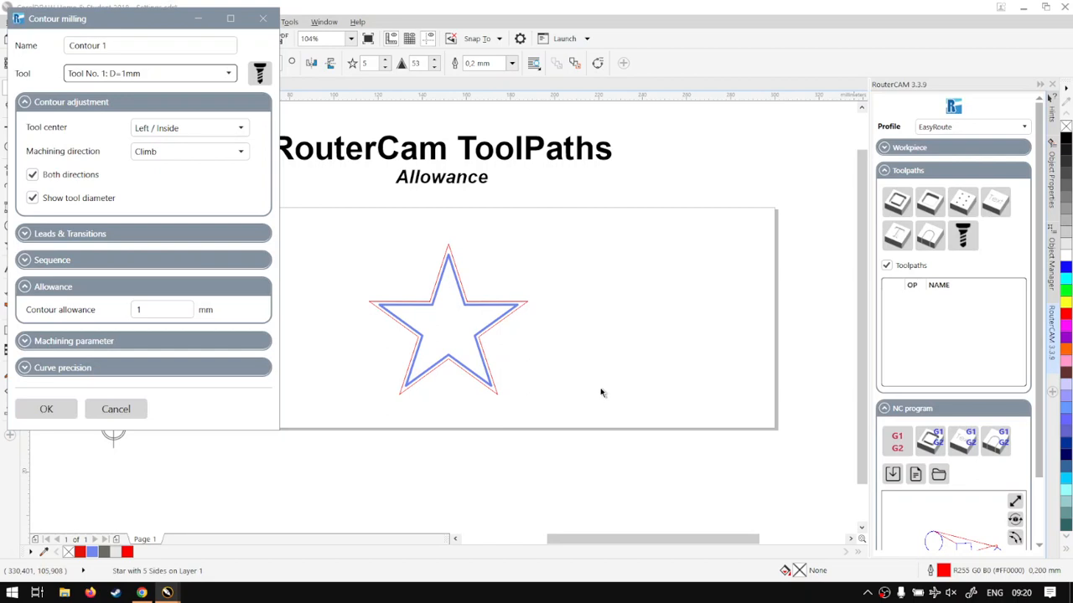
pyautogui.moveTo(480, 315)
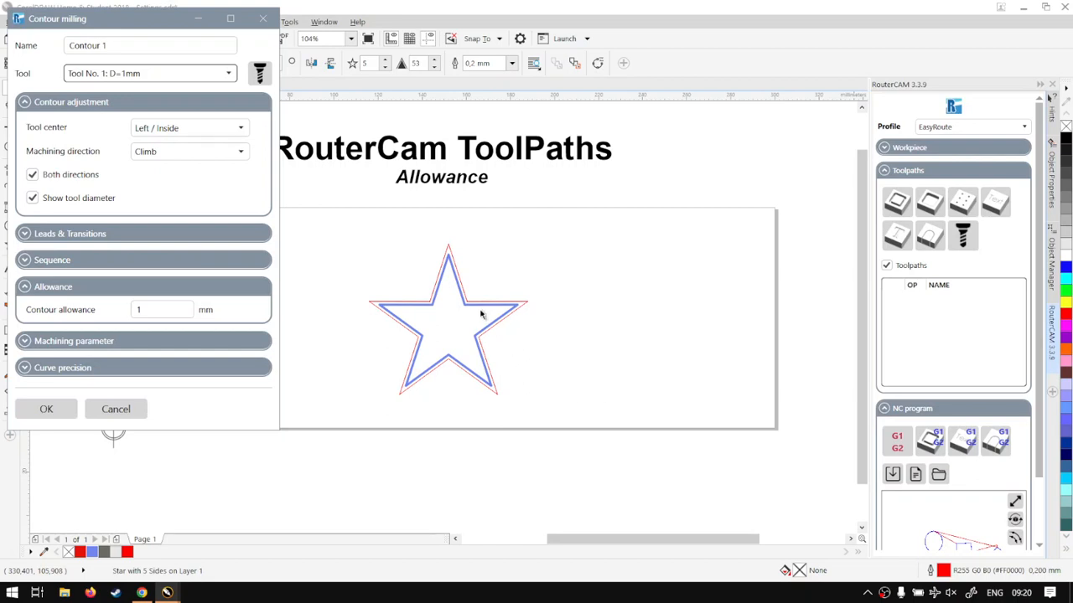
pyautogui.moveTo(460, 260)
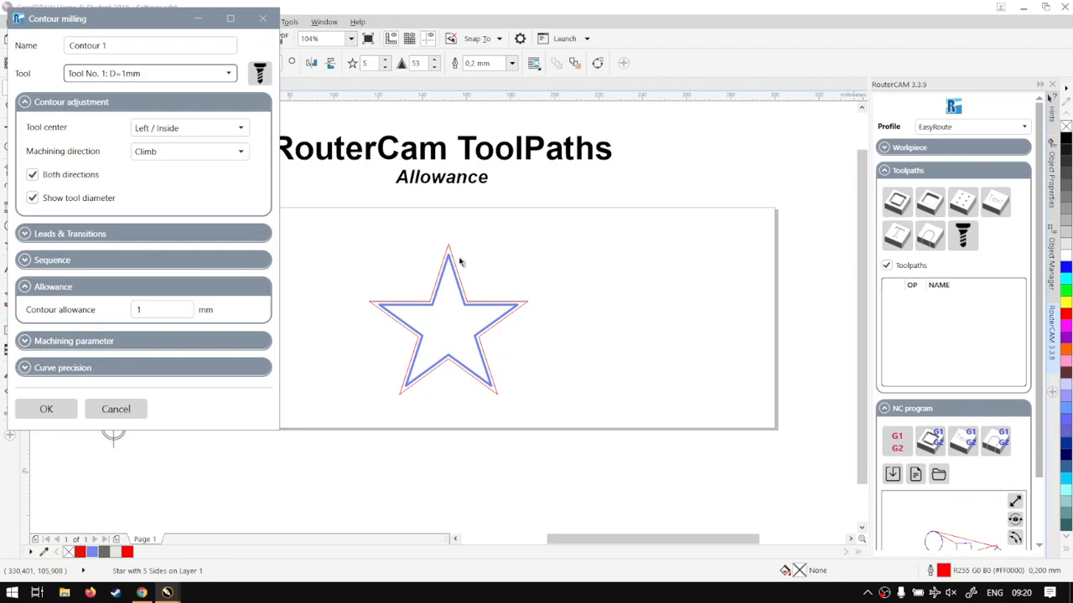
pyautogui.moveTo(449, 292)
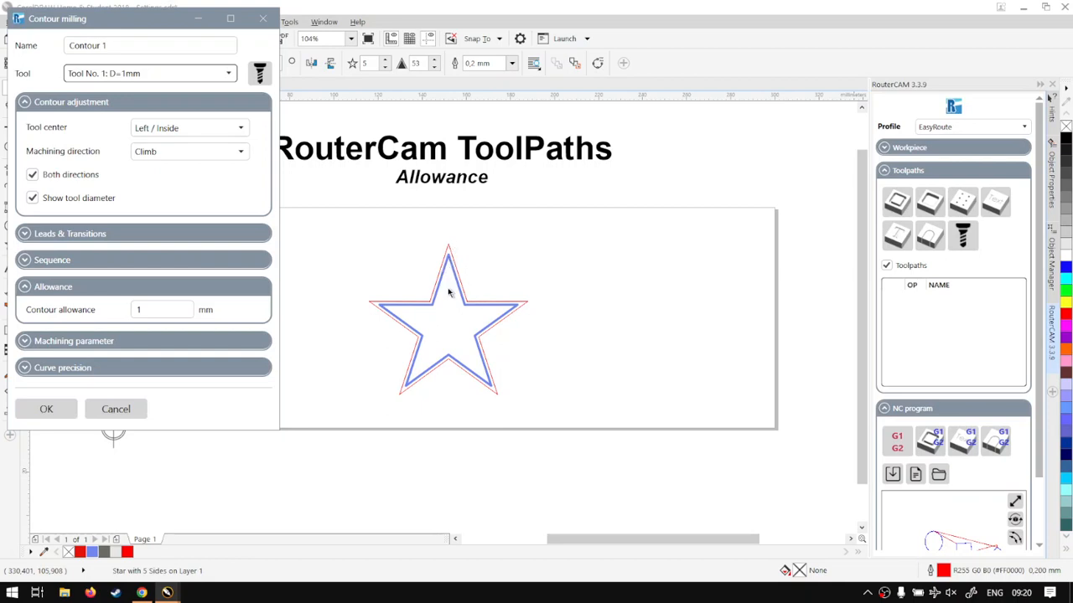
pyautogui.moveTo(415, 325)
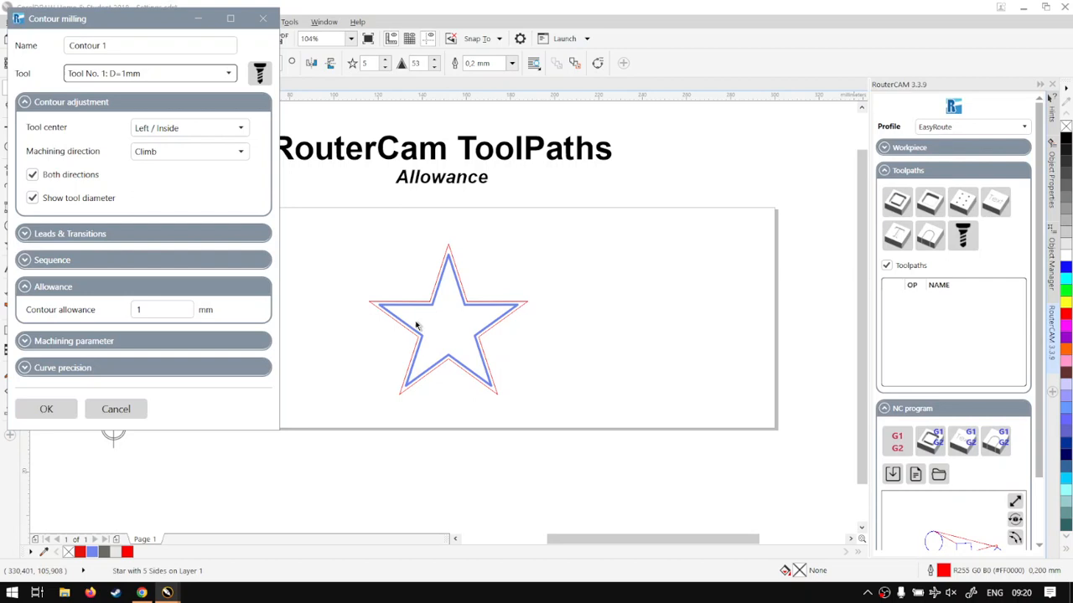
pyautogui.moveTo(412, 365)
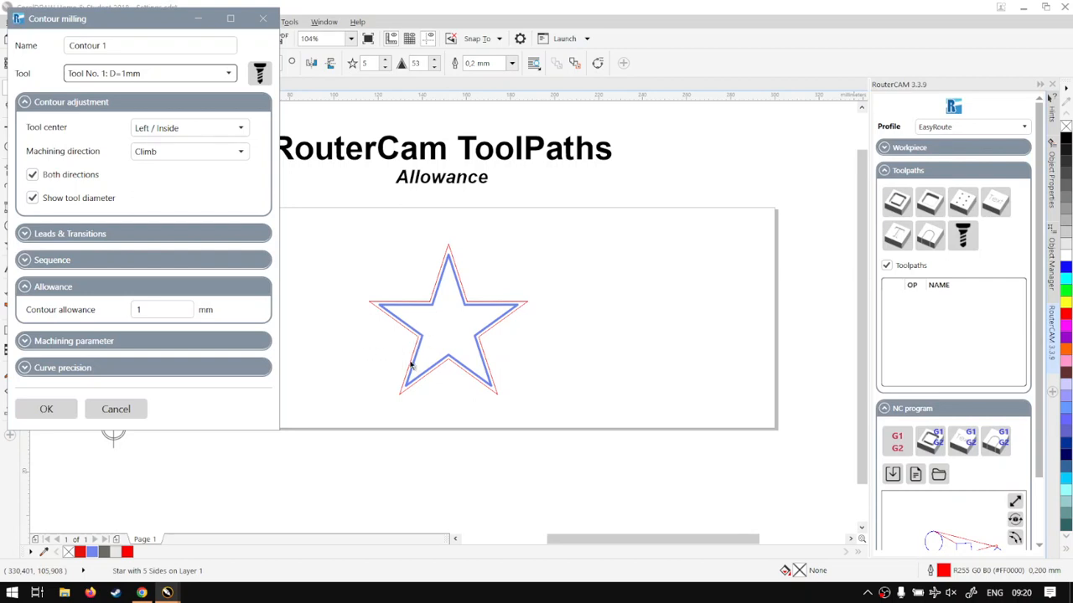
pyautogui.moveTo(450, 329)
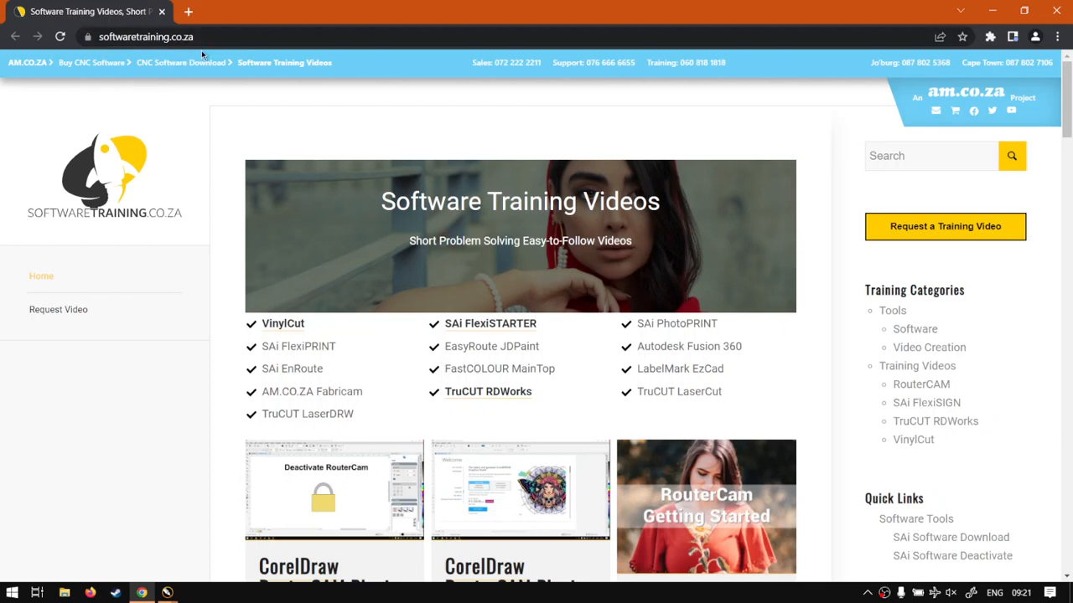
pyautogui.moveTo(627, 473)
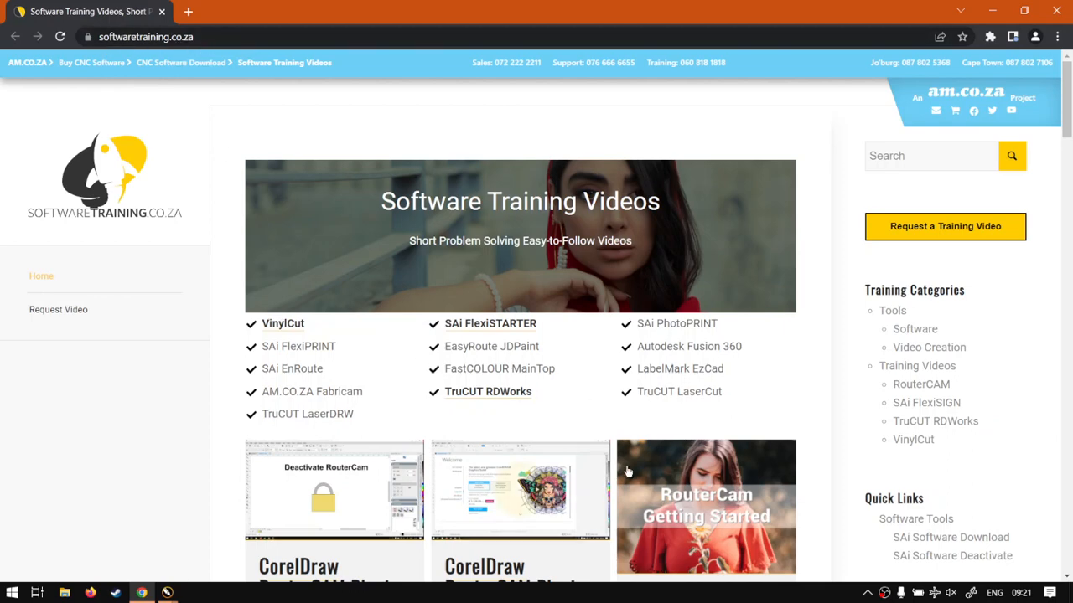
pyautogui.moveTo(567, 361)
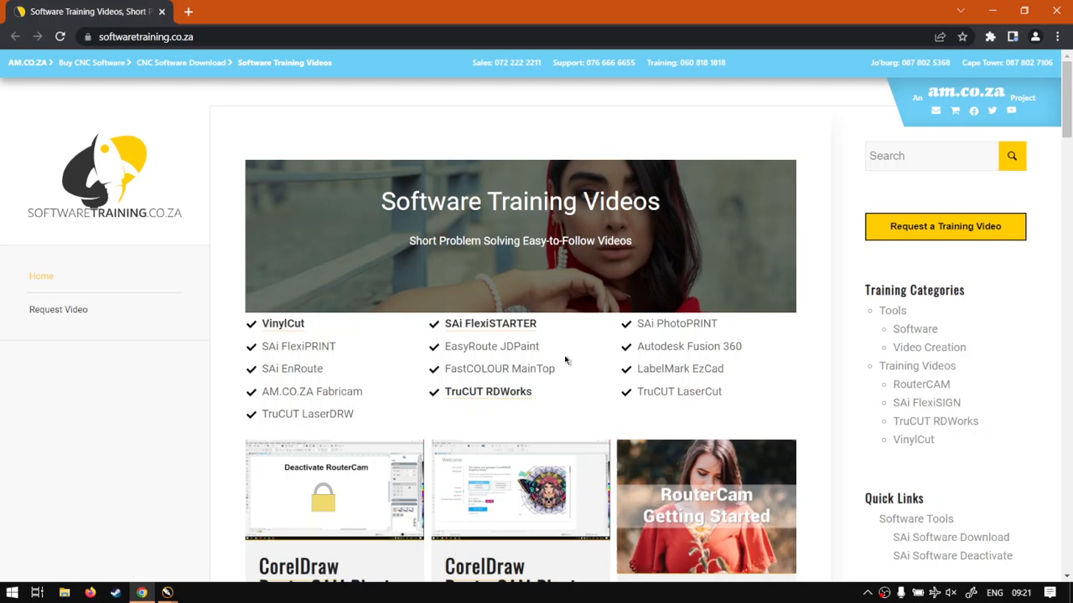
pyautogui.moveTo(858, 181)
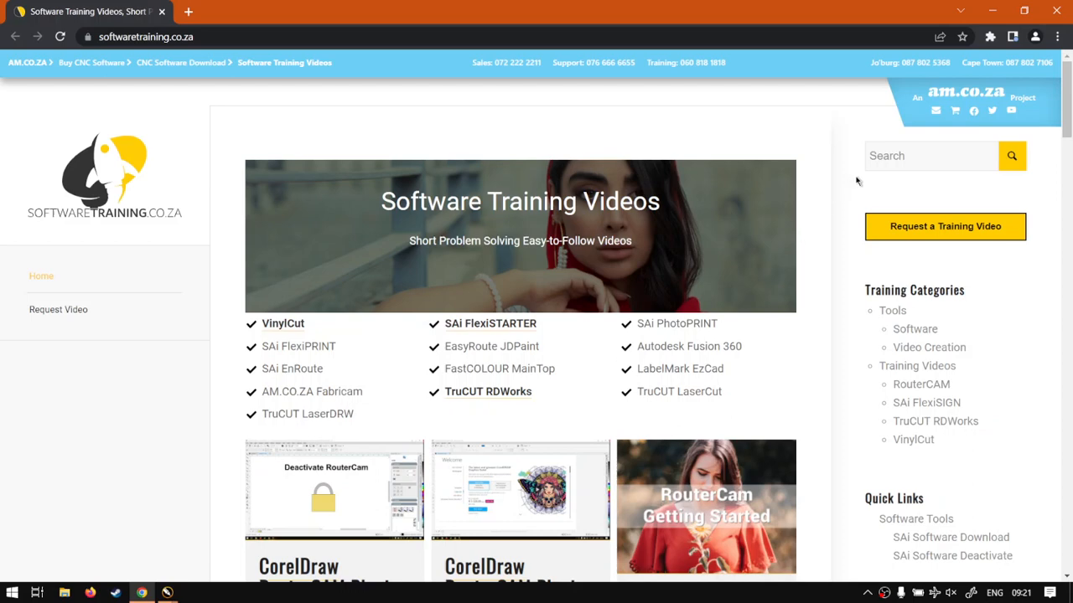
pyautogui.moveTo(932, 208)
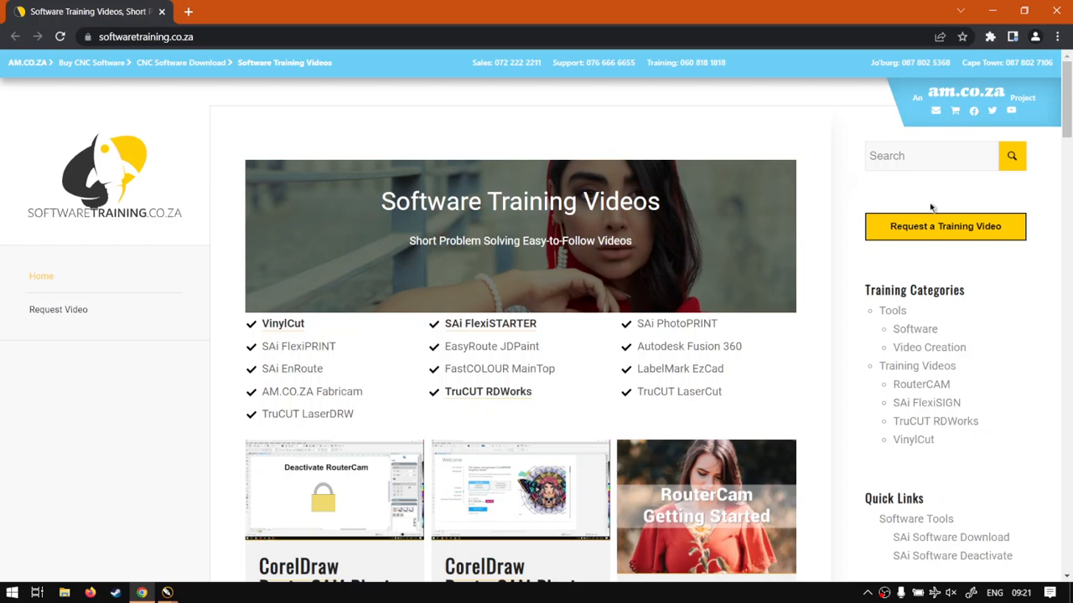
pyautogui.moveTo(930, 216)
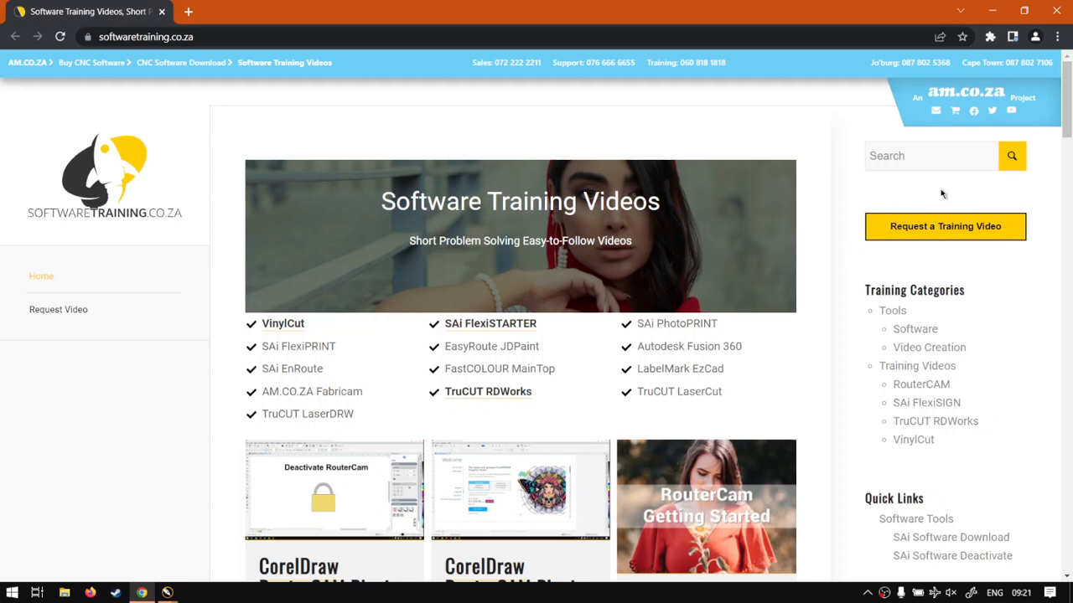
pyautogui.moveTo(905, 221)
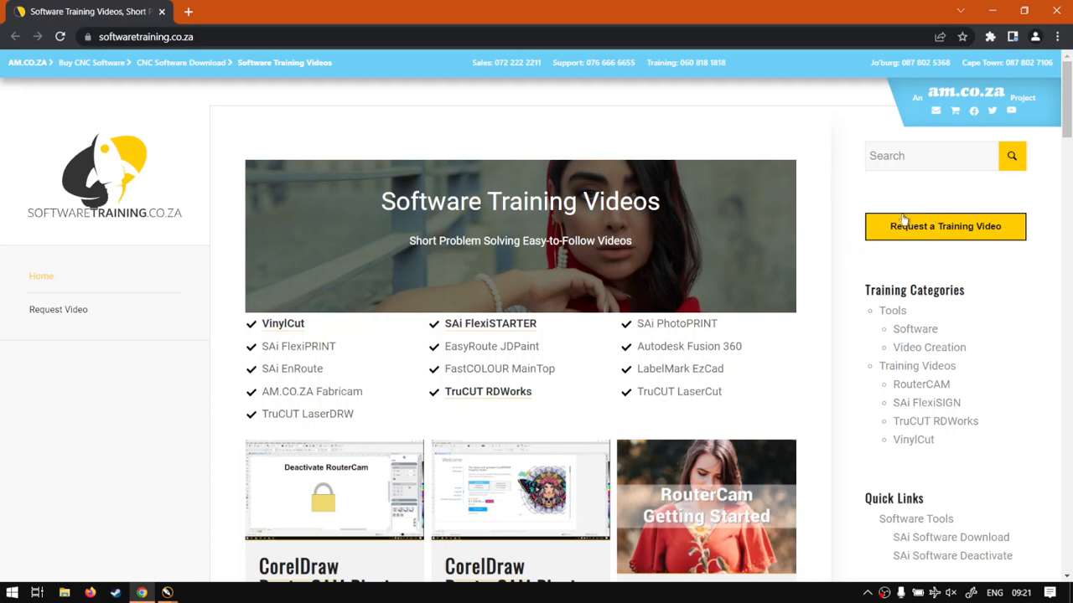